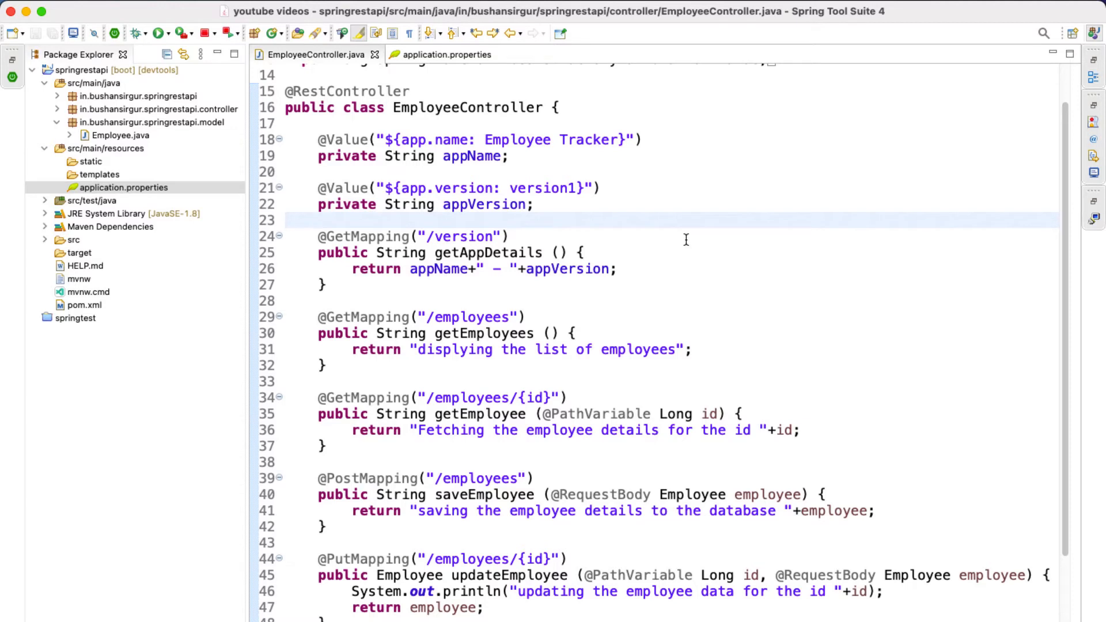
{"action": "left_click", "coordinate": [318, 220]}
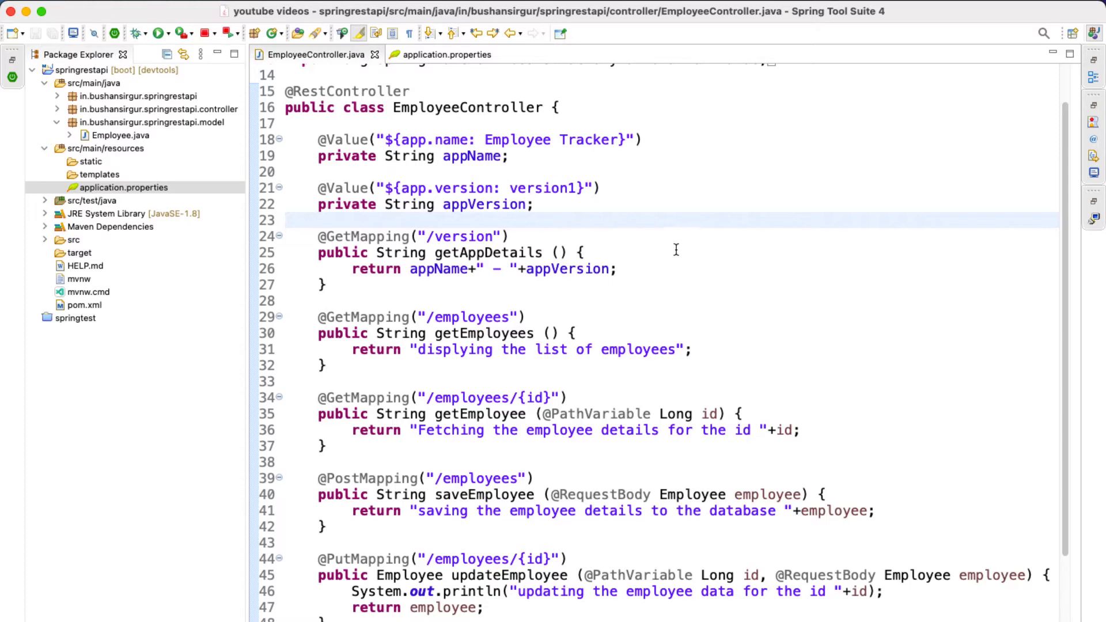
{"action": "mouse_move", "coordinate": [681, 252]}
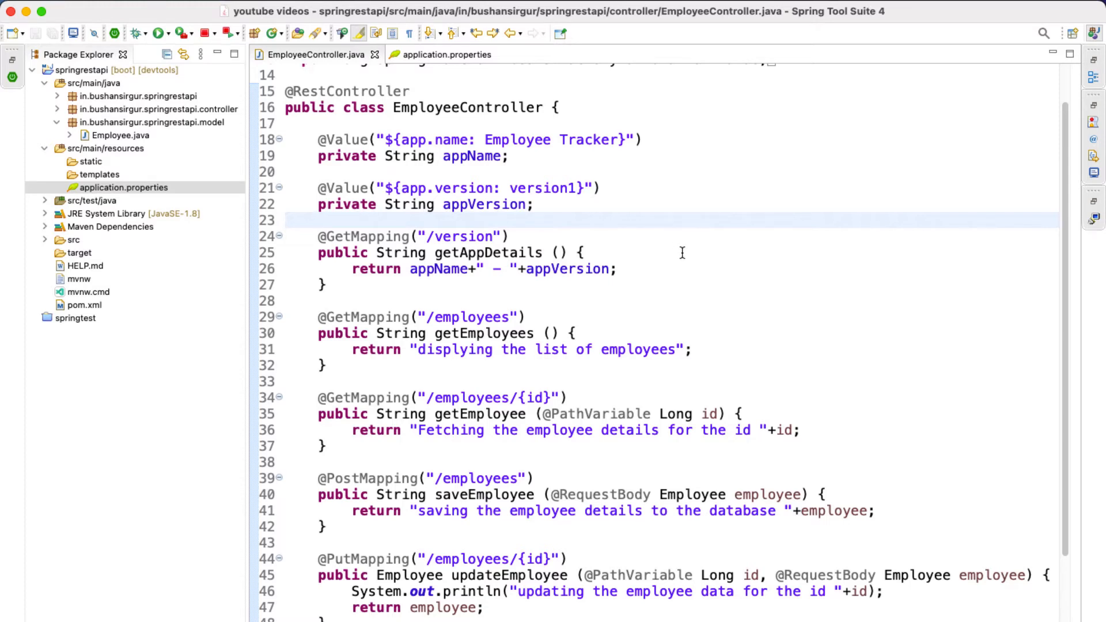
{"action": "left_click", "coordinate": [318, 220]}
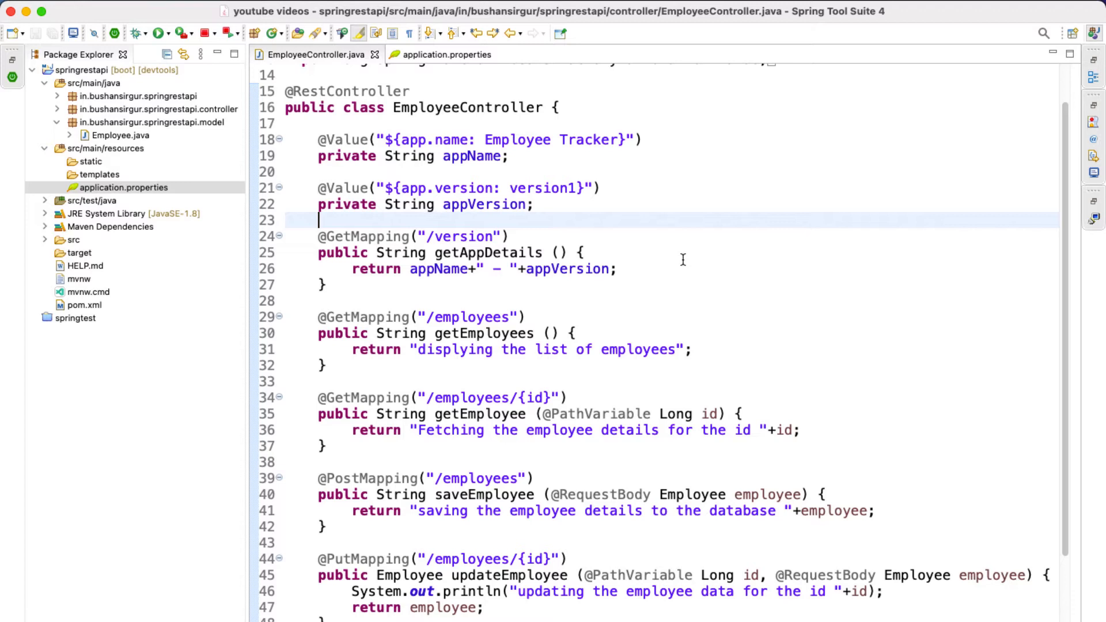
{"action": "mouse_move", "coordinate": [684, 263]}
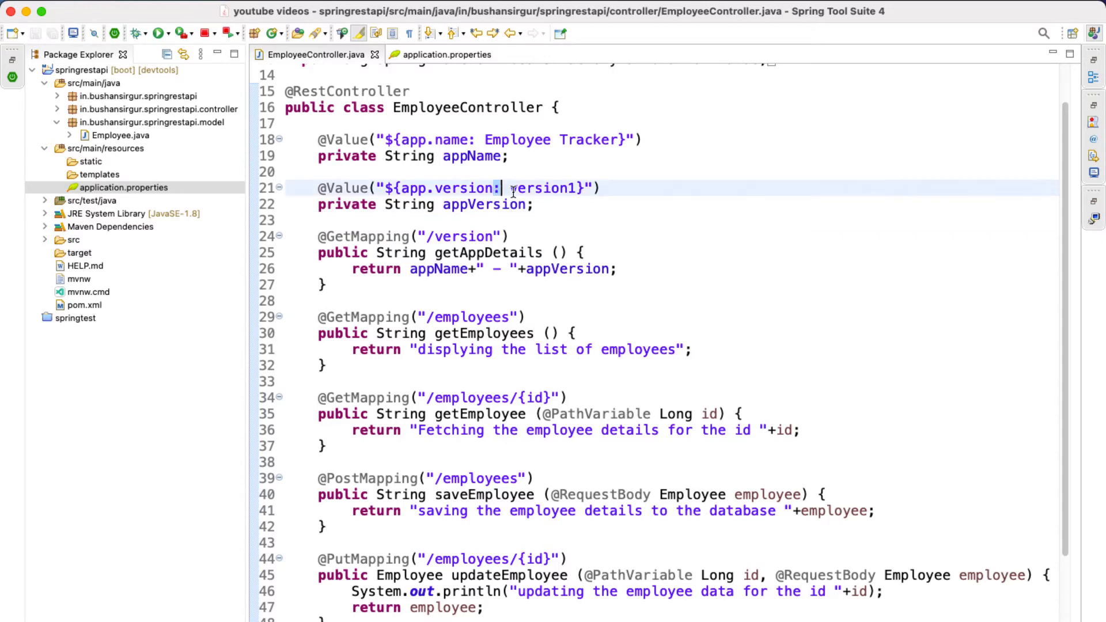
{"action": "double_click", "coordinate": [543, 188]}
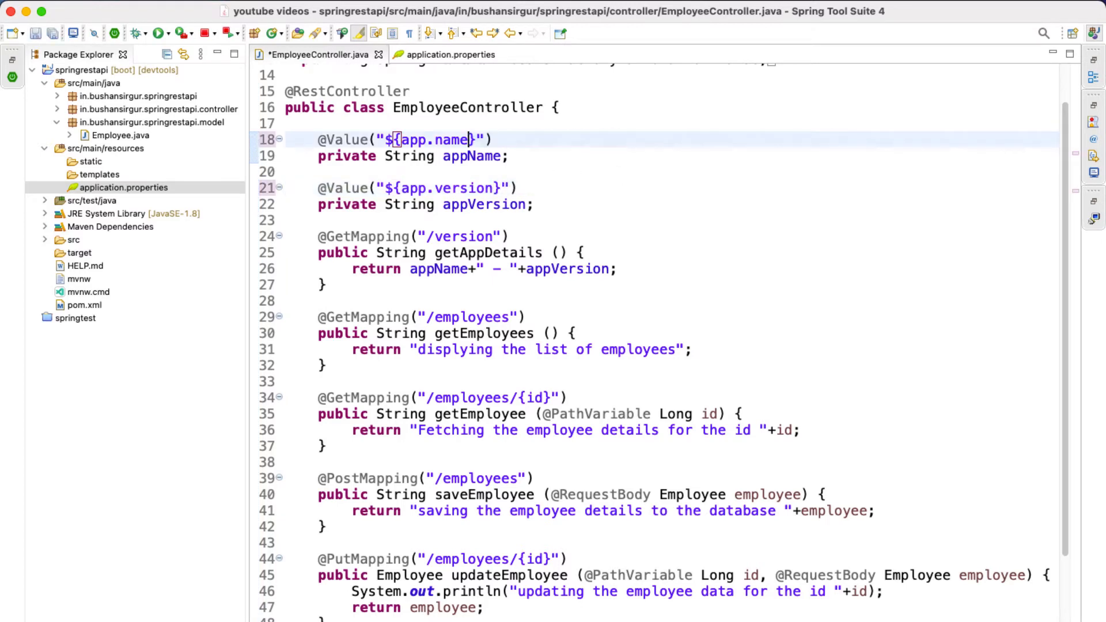
{"action": "key", "text": "cmd+s"}
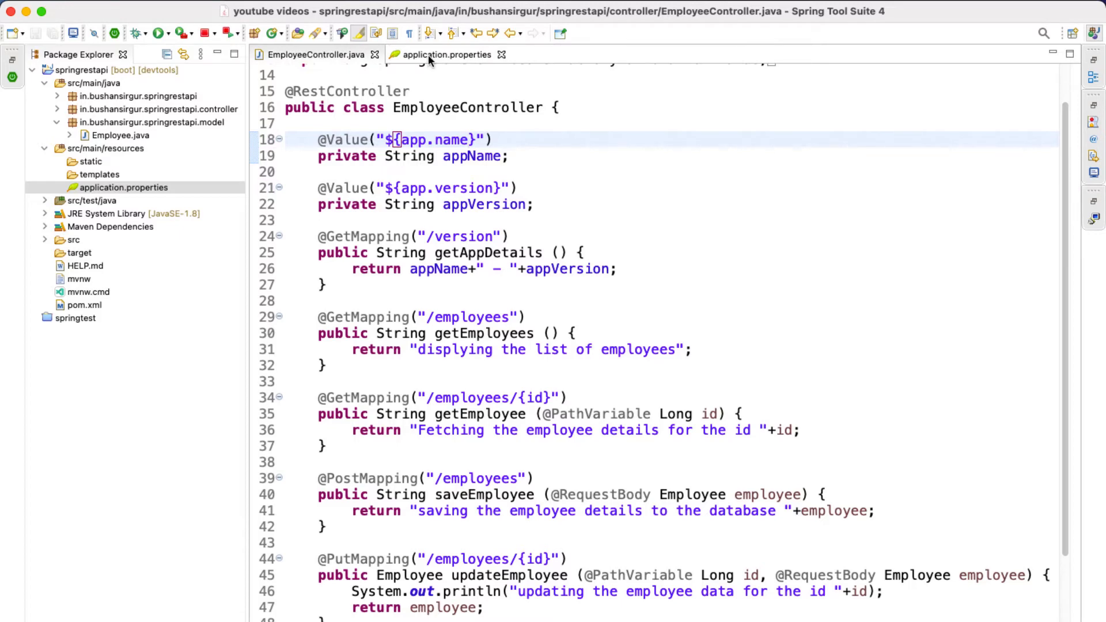
- Uncomment app.name and app.version in application.properties, add a blank line, and dismiss the console overlay
{"action": "left_click", "coordinate": [445, 54]}
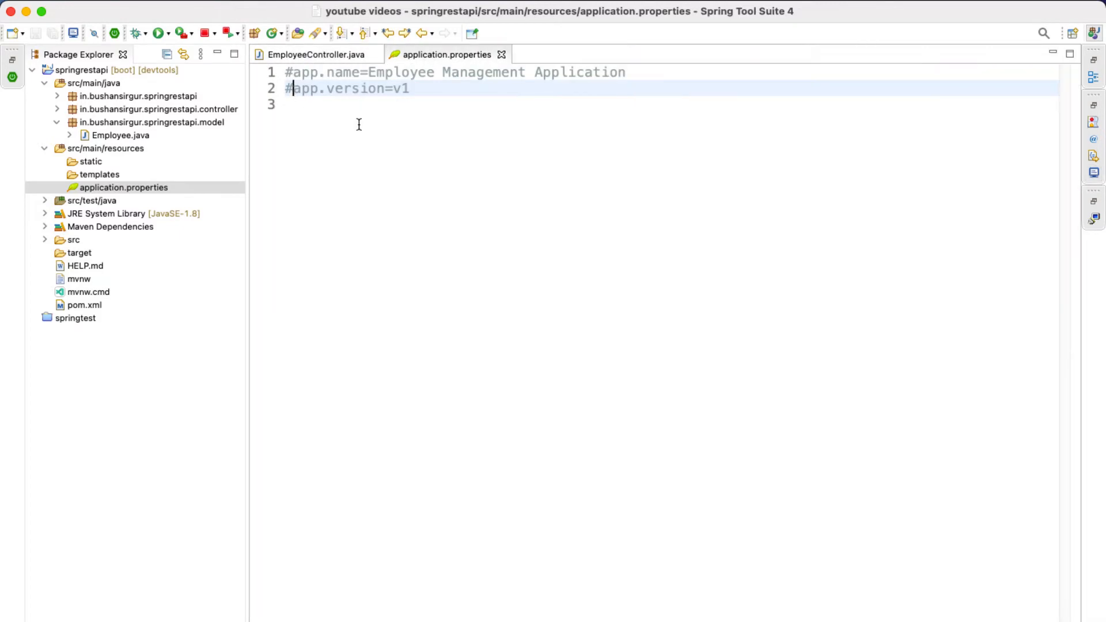
{"action": "key", "text": "cmd+/"}
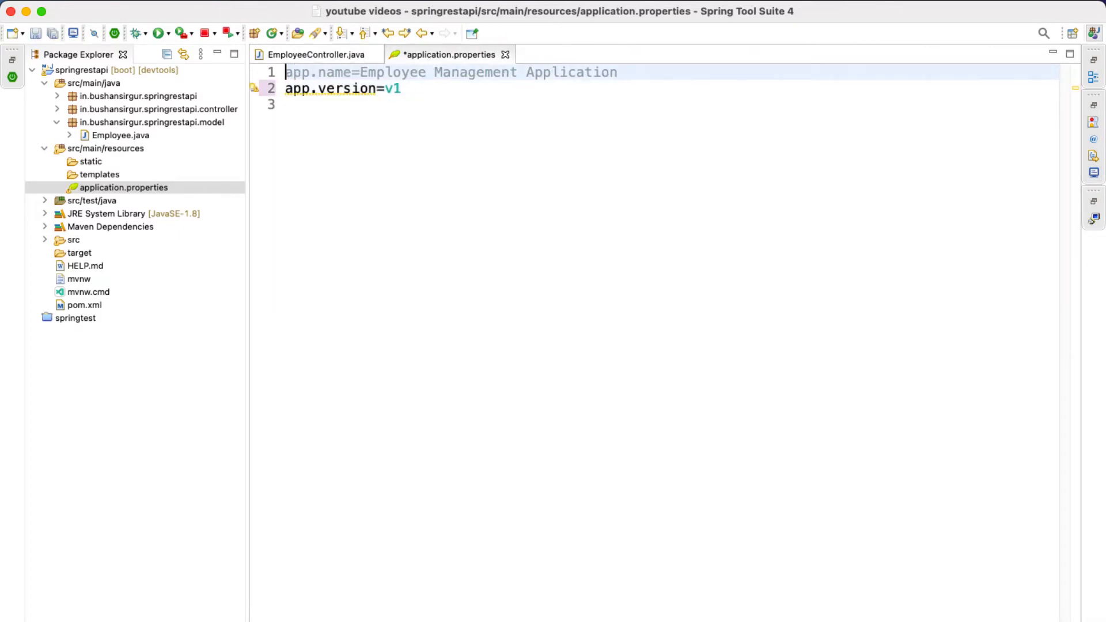
{"action": "key", "text": "enter"}
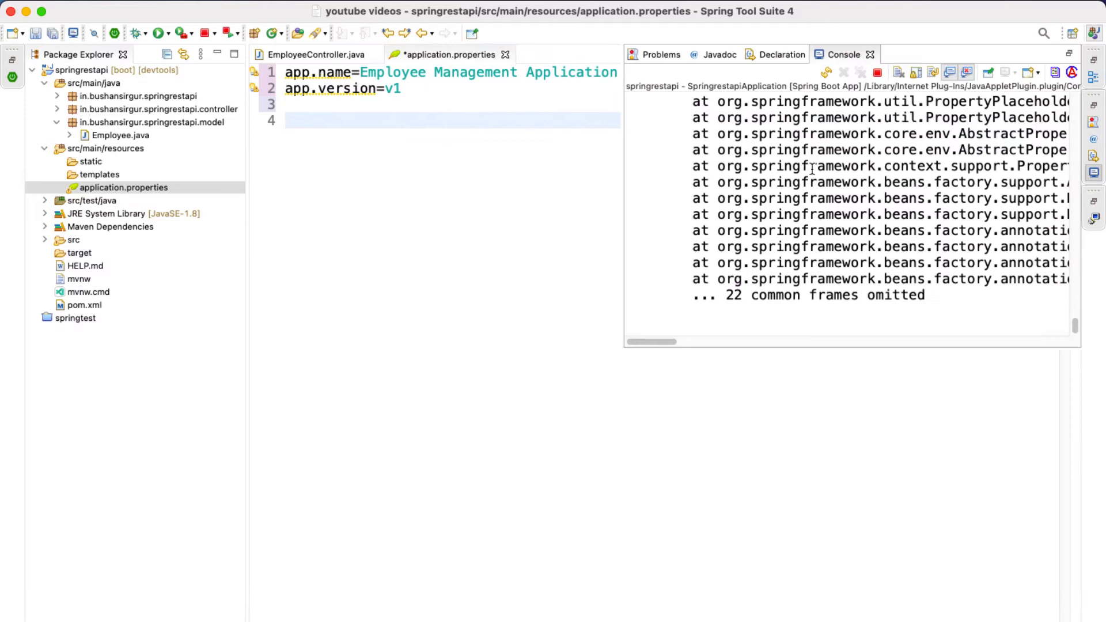
{"action": "left_click", "coordinate": [877, 72]}
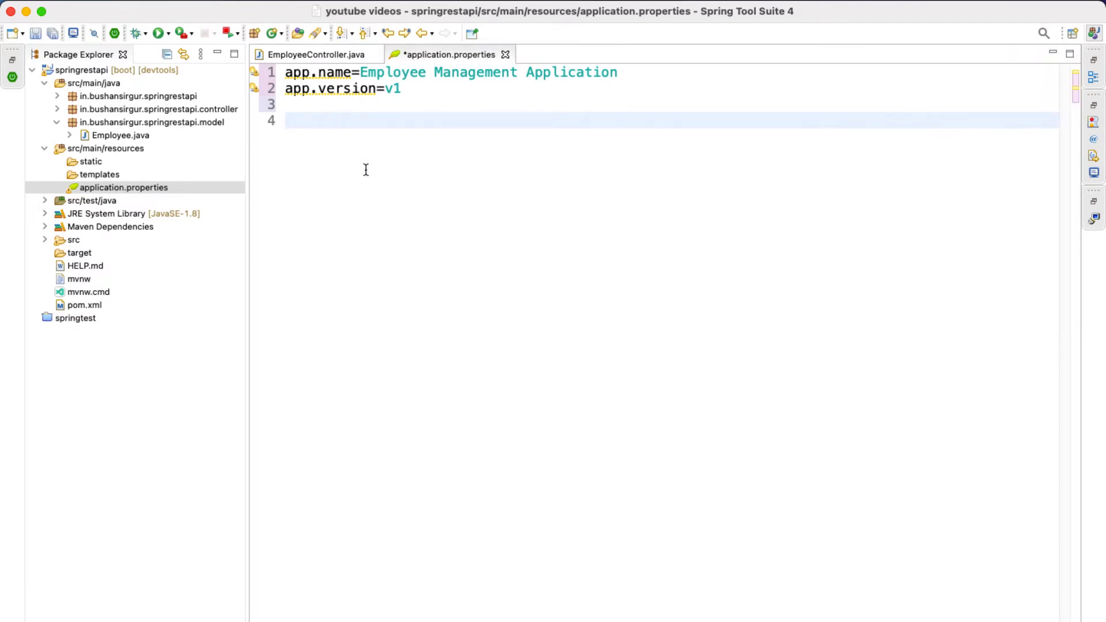
- Add the line server.port=9090 to application.properties and save it
{"action": "type", "text": "se"}
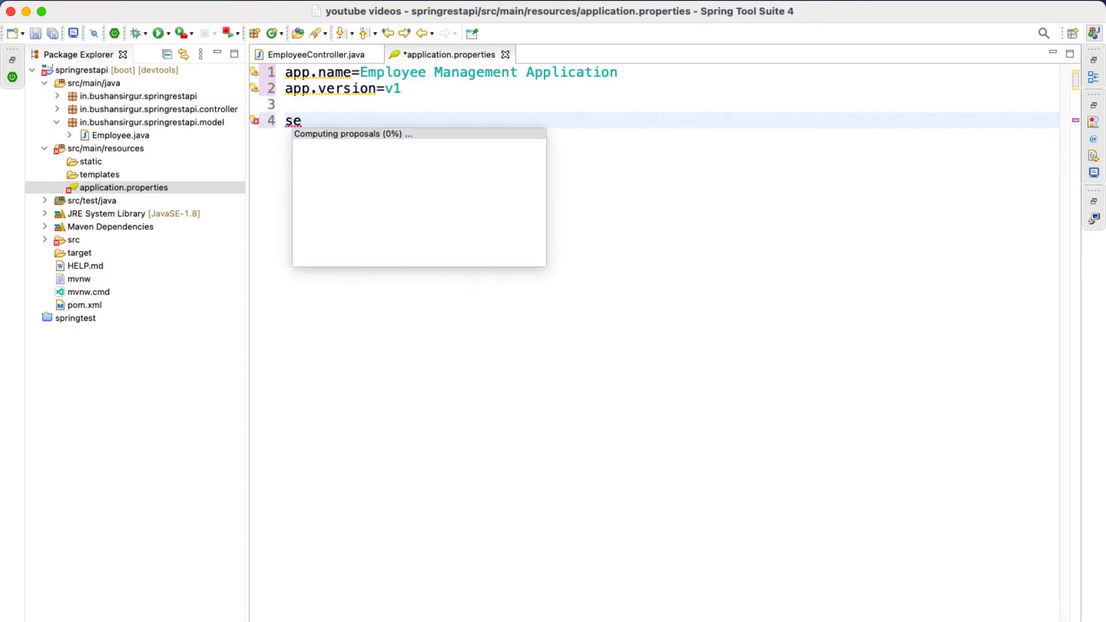
{"action": "type", "text": "rver."}
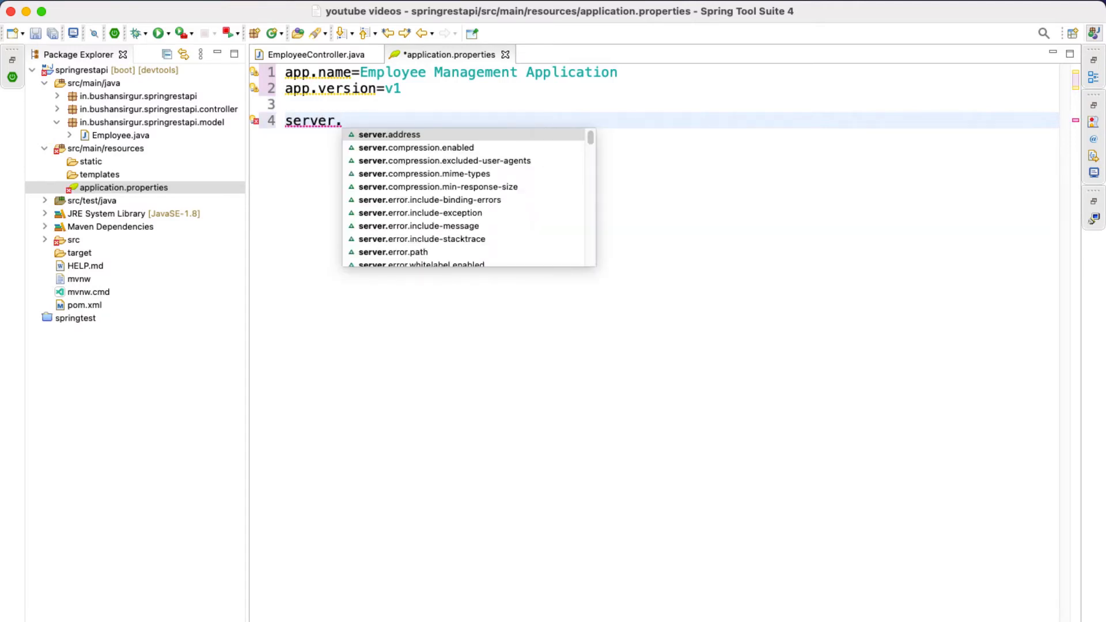
{"action": "type", "text": "port"}
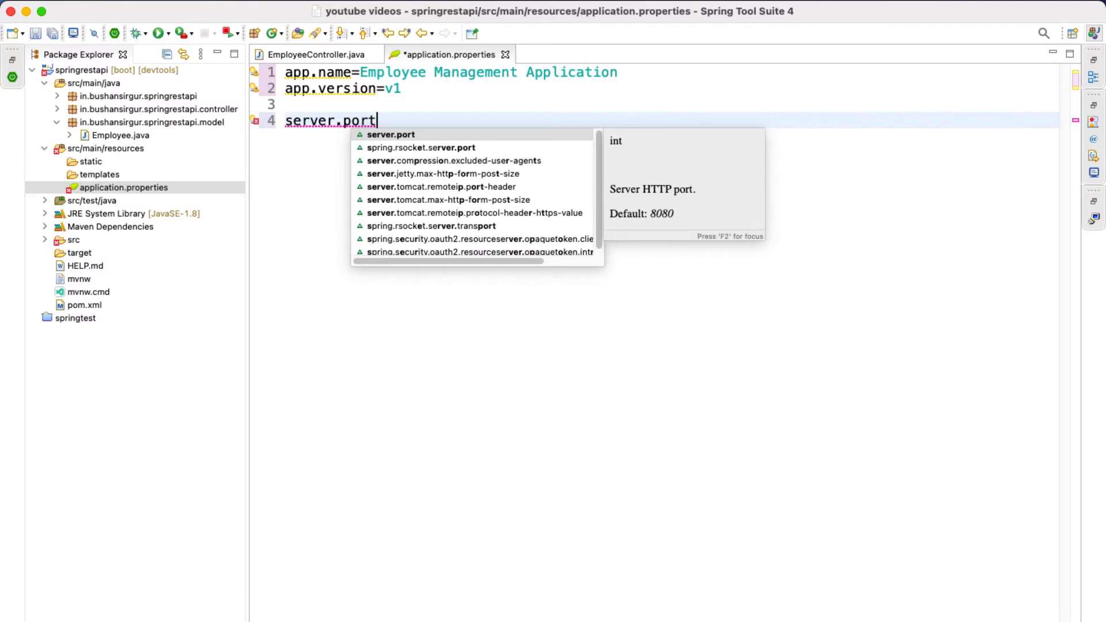
{"action": "type", "text": "="}
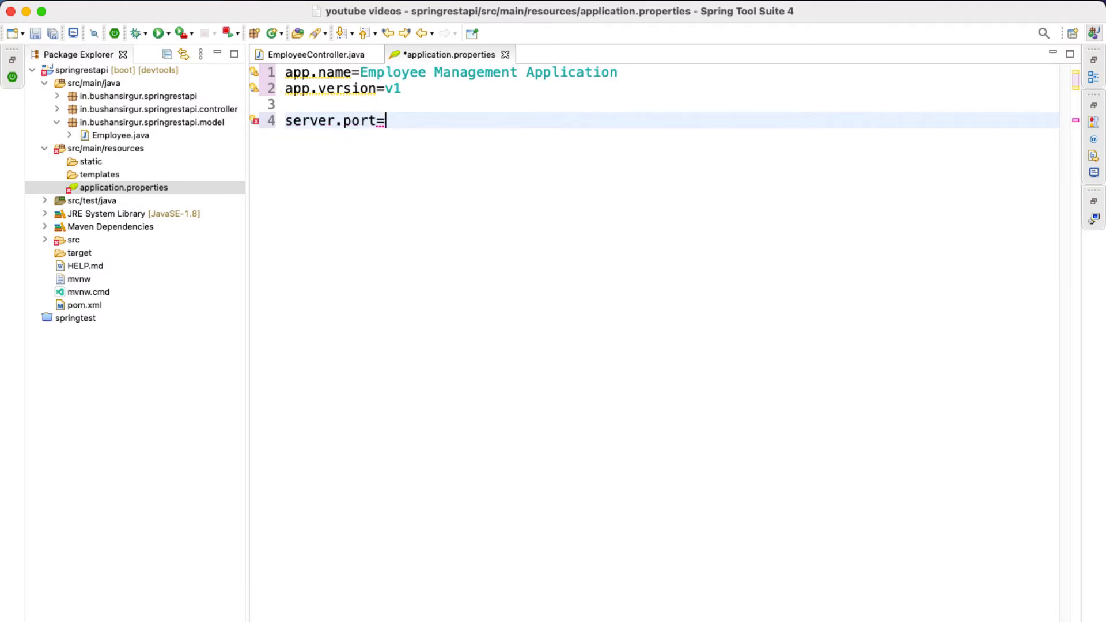
{"action": "type", "text": "9"}
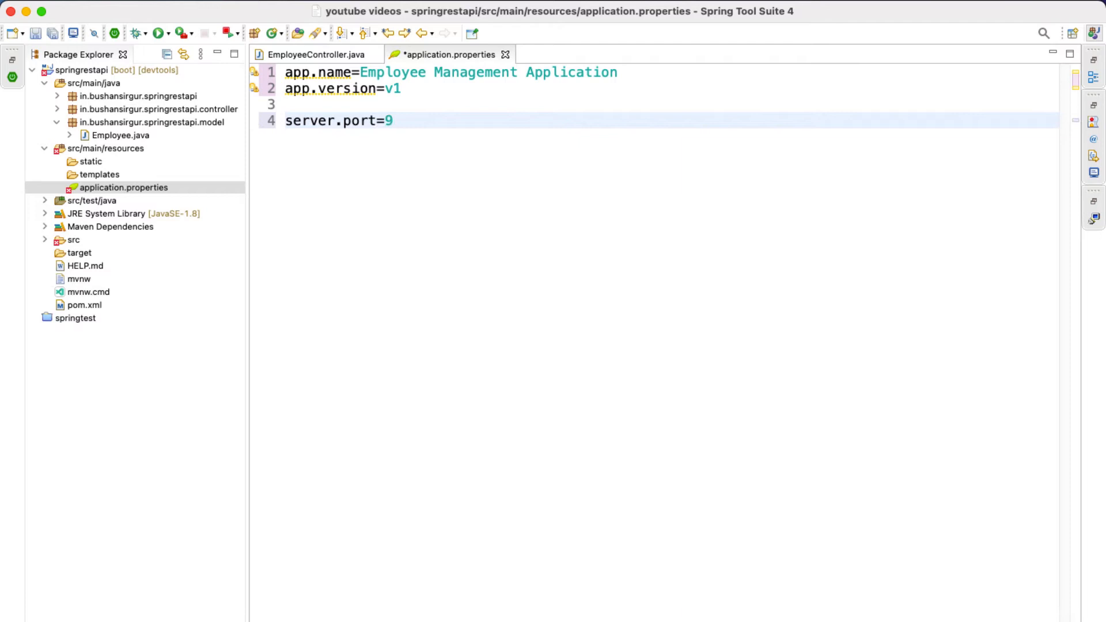
{"action": "type", "text": "090"}
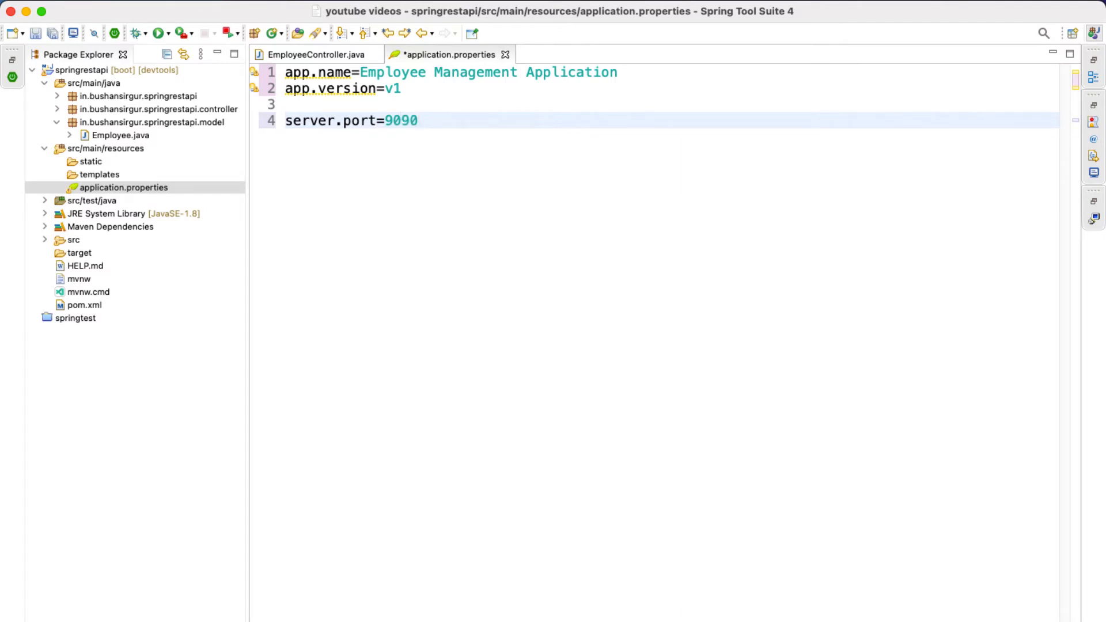
{"action": "key", "text": "cmd+s"}
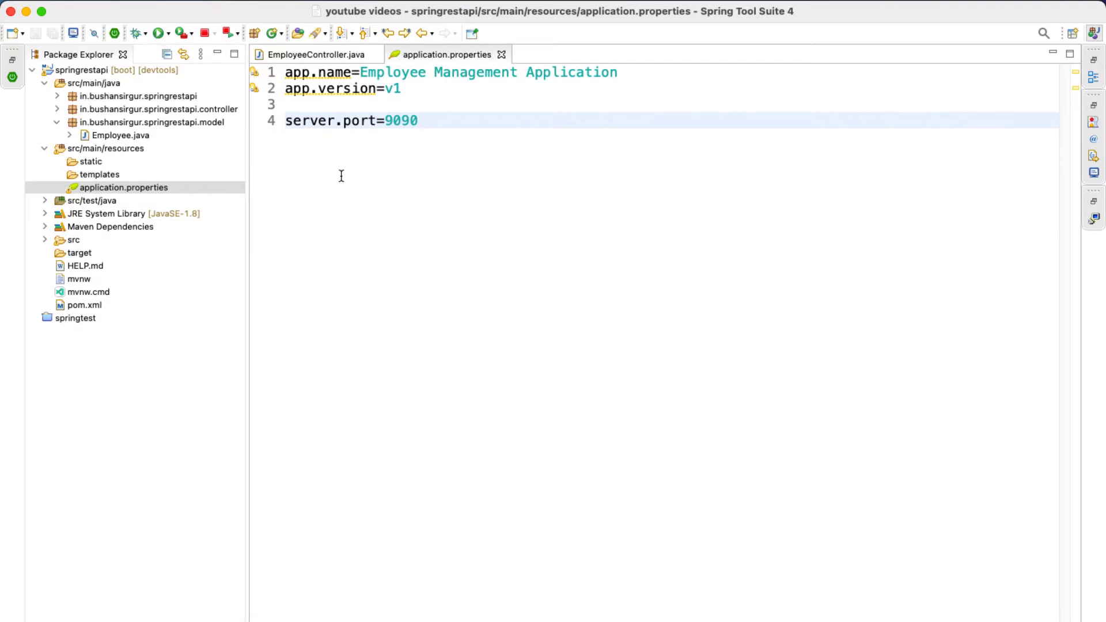
{"action": "left_click", "coordinate": [160, 33]}
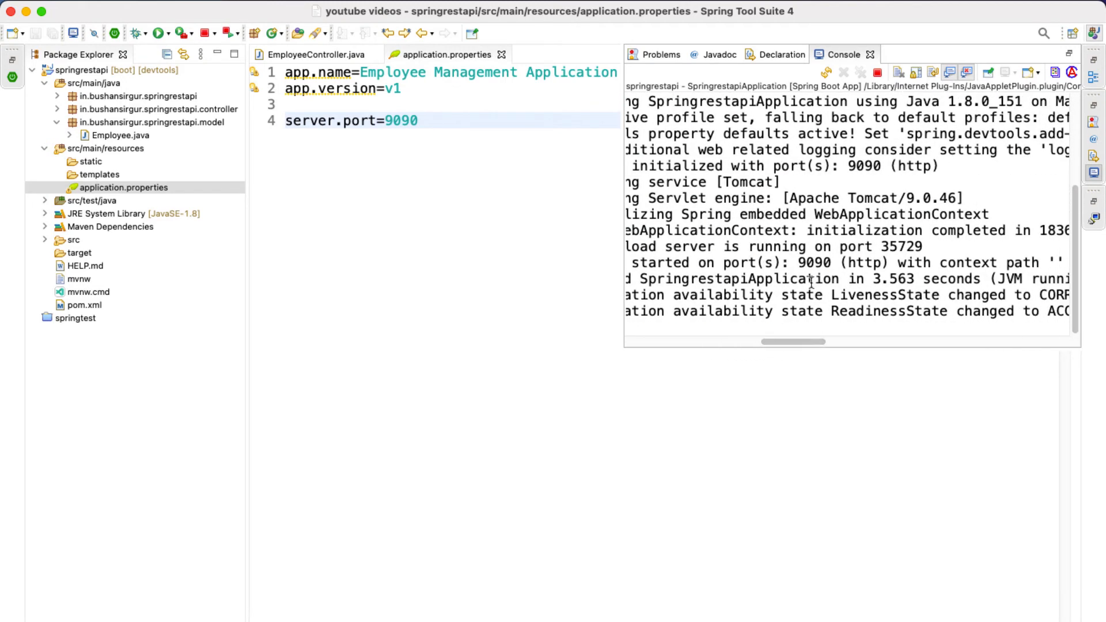
{"action": "mouse_move", "coordinate": [826, 271]}
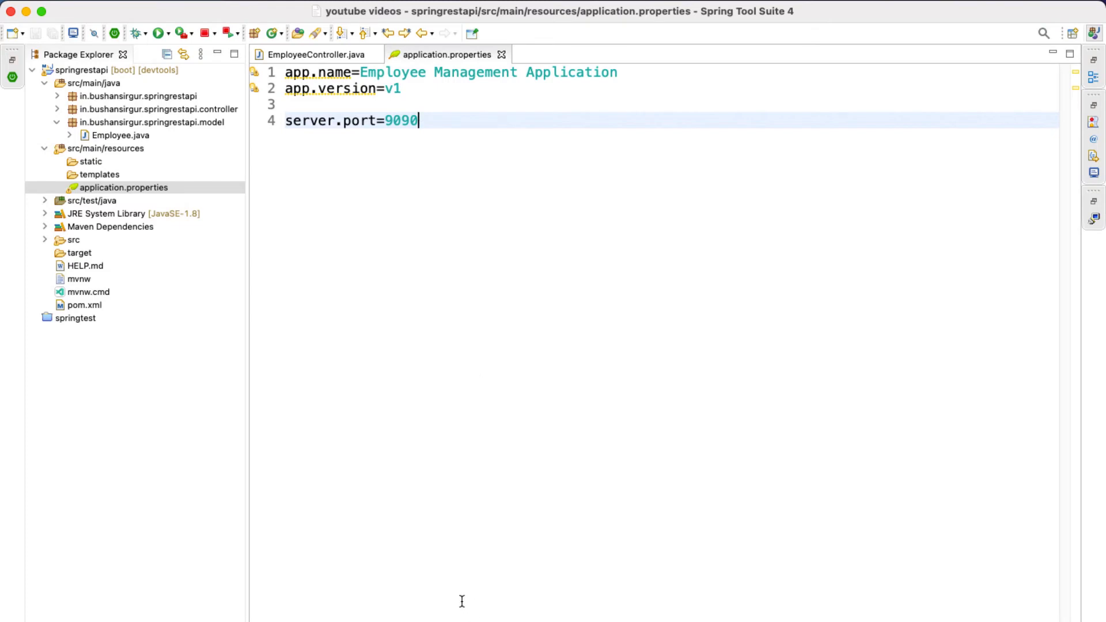
{"action": "mouse_move", "coordinate": [960, 614]}
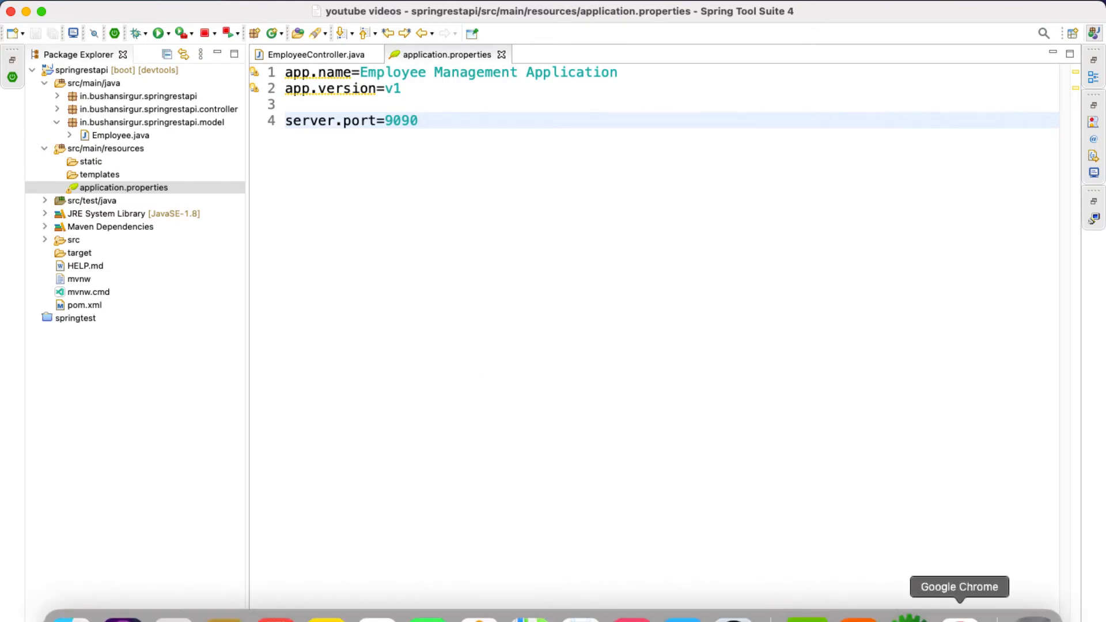
- In Chrome, enter localhost:9090/version in the address bar
{"action": "left_click", "coordinate": [959, 619]}
{"action": "type", "text": "local"}
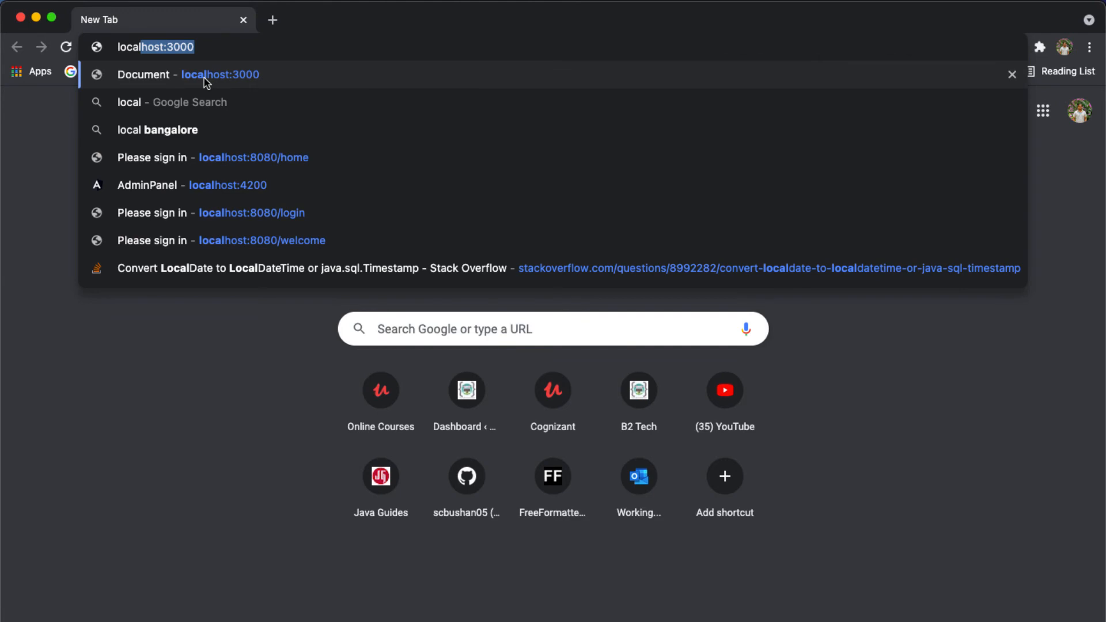
{"action": "left_click", "coordinate": [253, 158]}
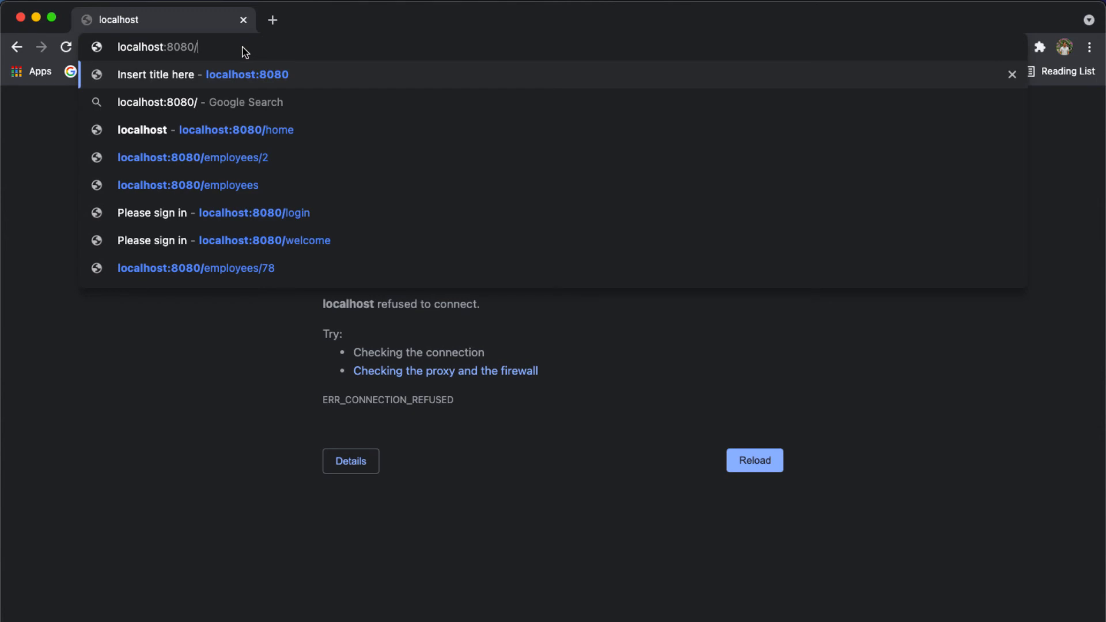
{"action": "type", "text": "version"}
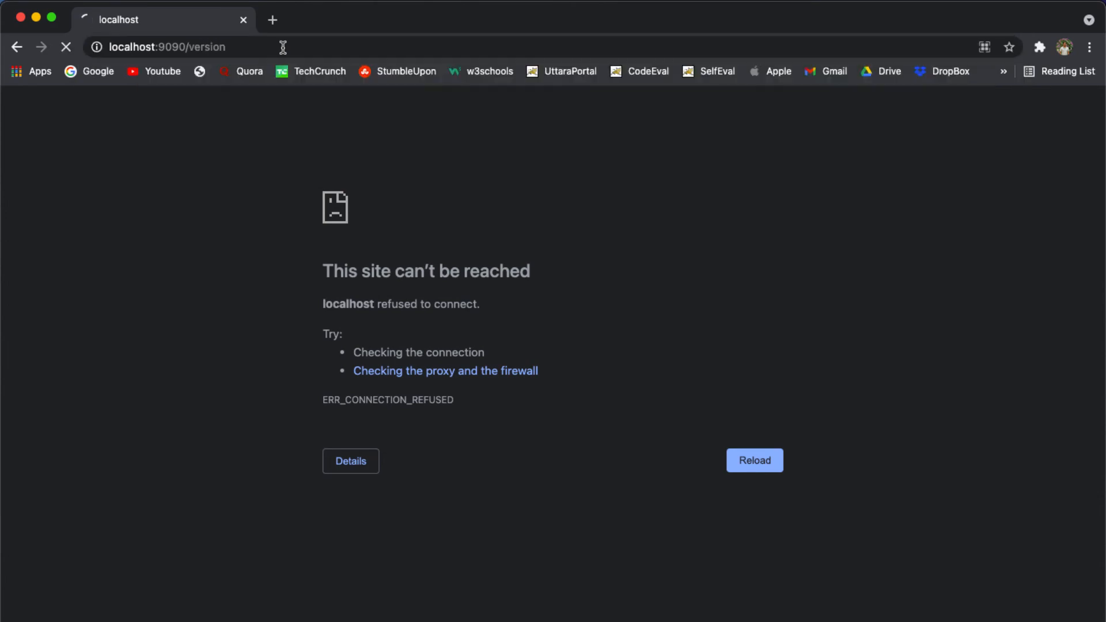
- Reload localhost:9090/version so it shows 'Employee Management Application - v1'
{"action": "left_click", "coordinate": [755, 461]}
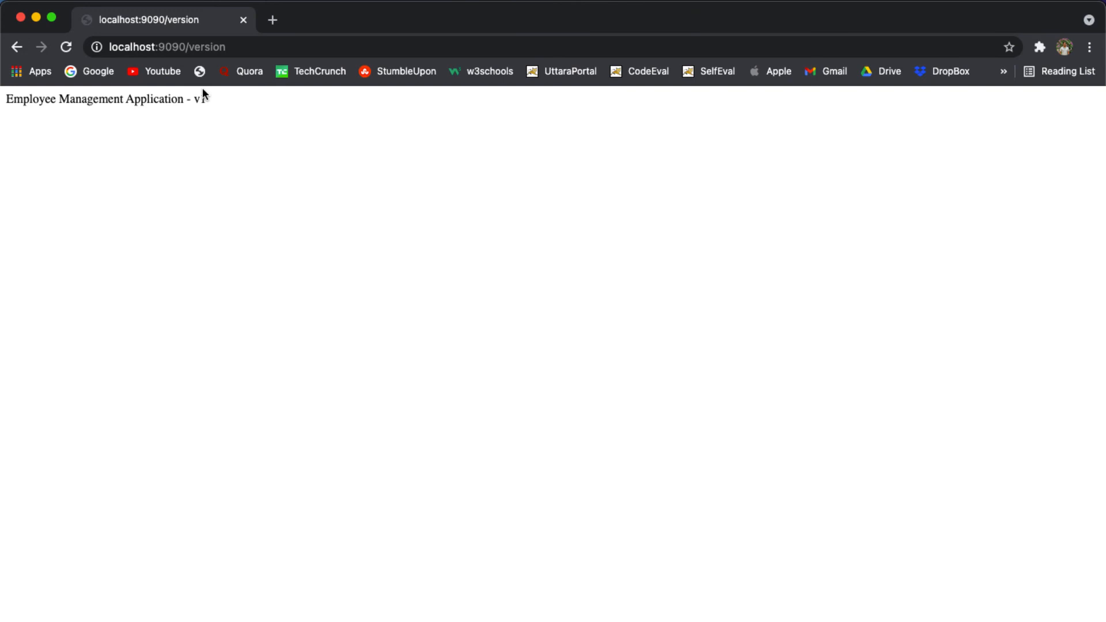
{"action": "mouse_move", "coordinate": [294, 173]}
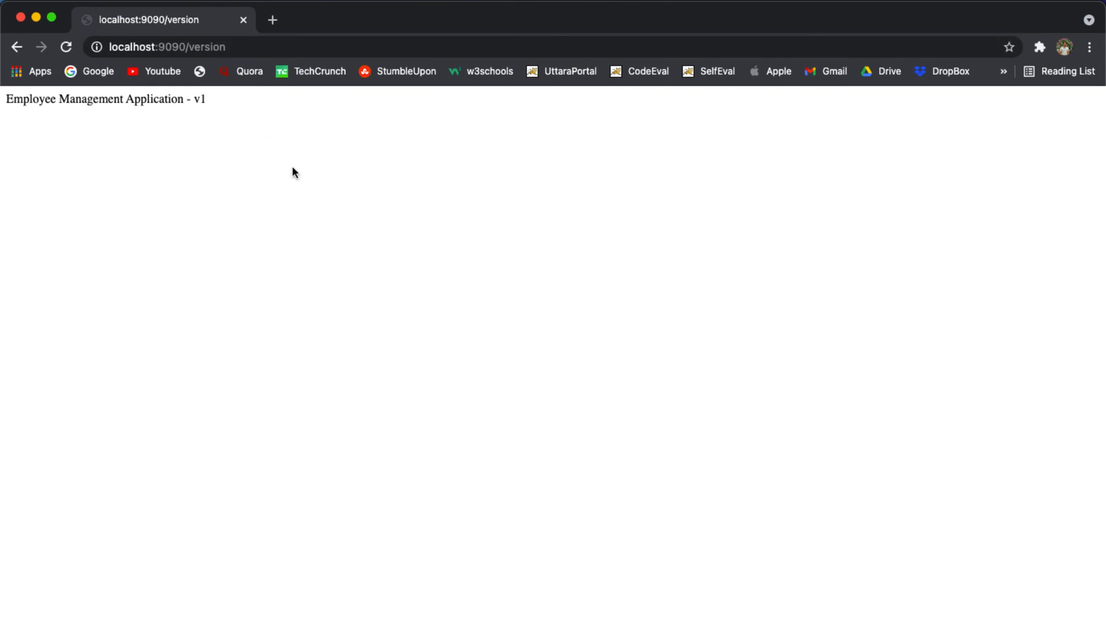
{"action": "mouse_move", "coordinate": [299, 211]}
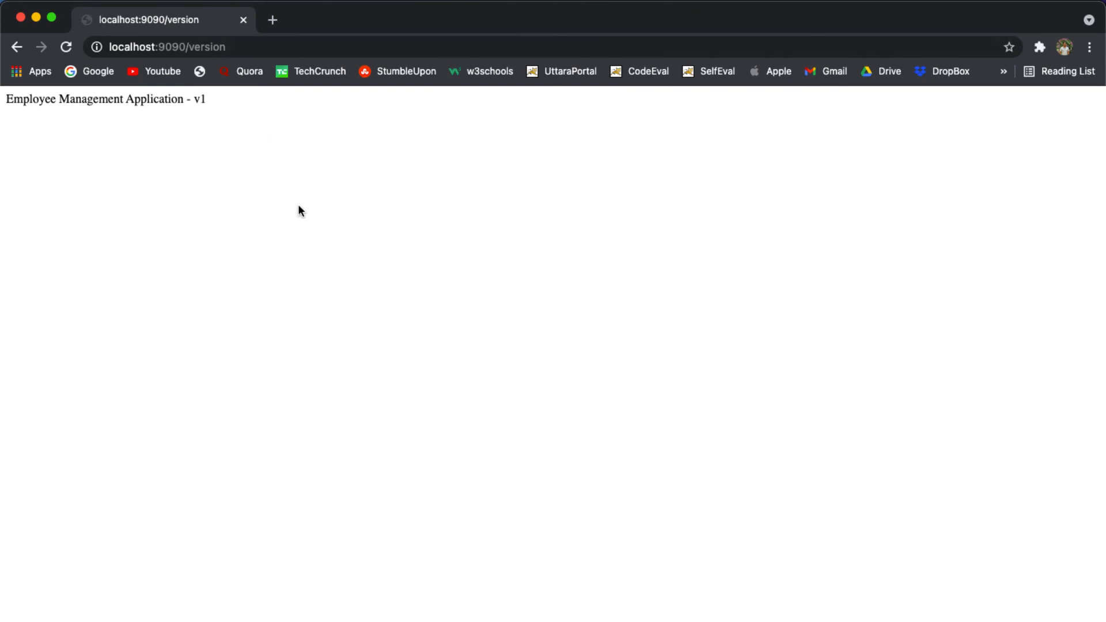